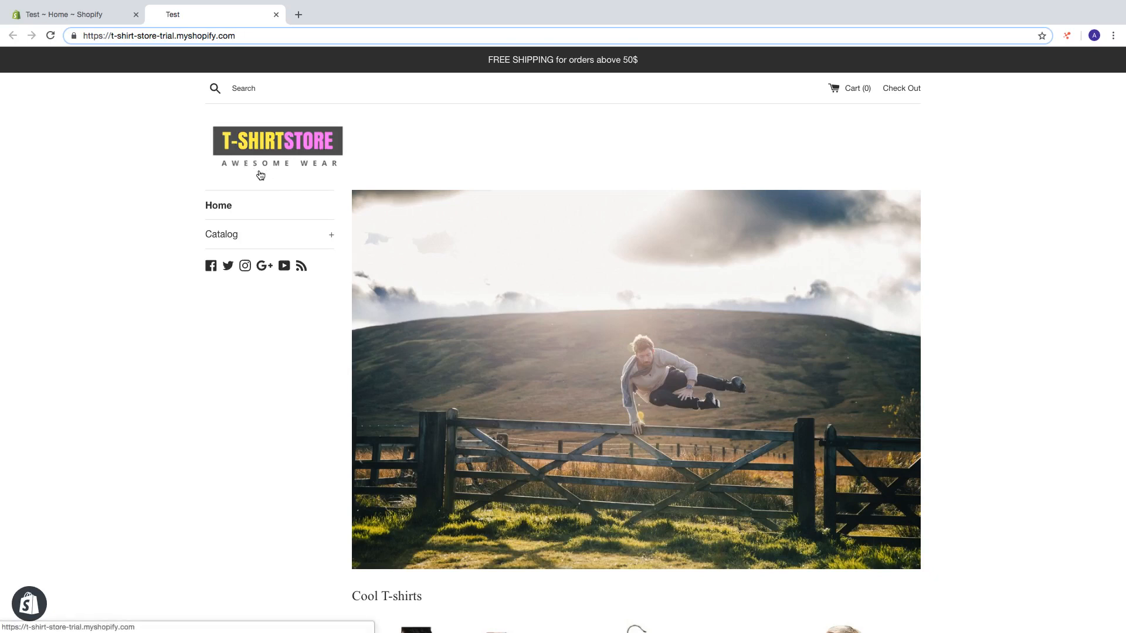
- Return to the Shopify admin and bring up the store Settings overview
click(244, 35)
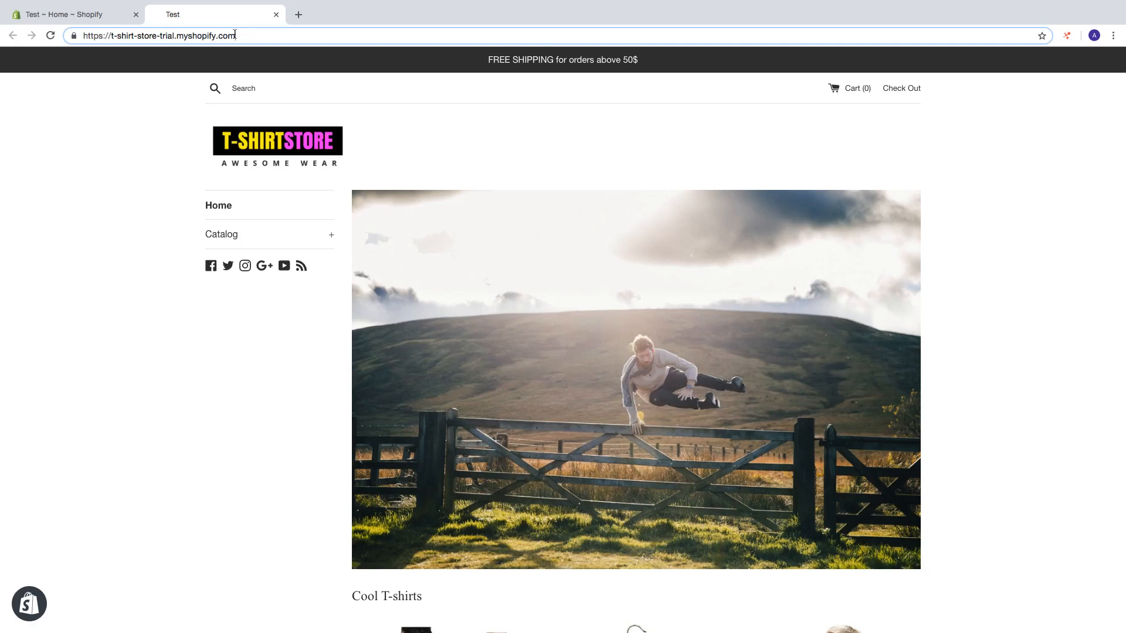
click(172, 35)
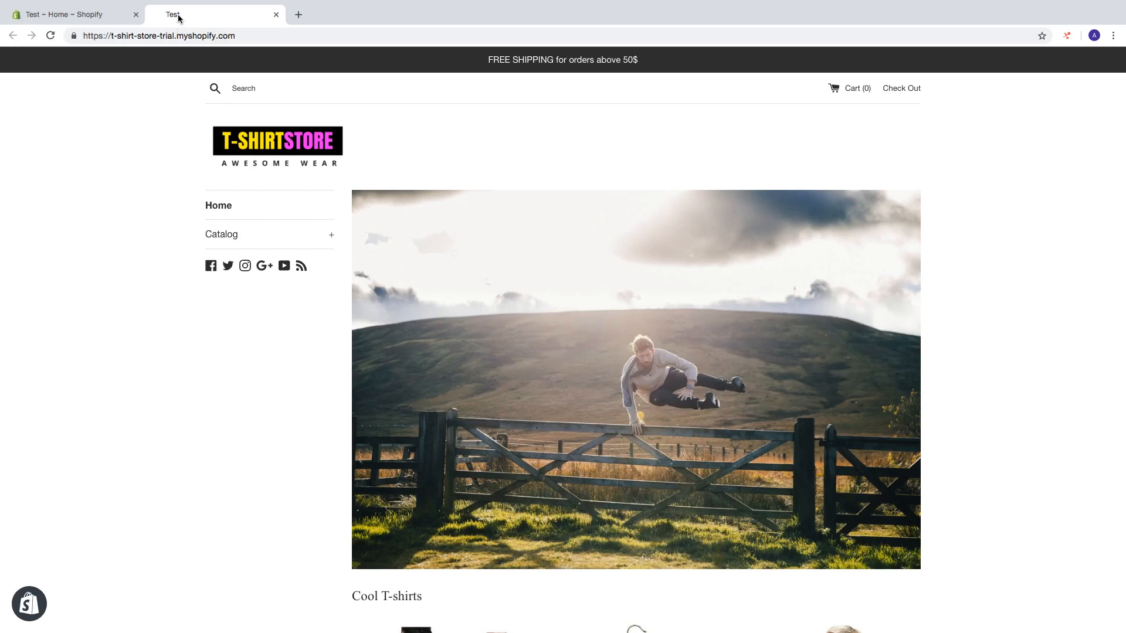
click(68, 14)
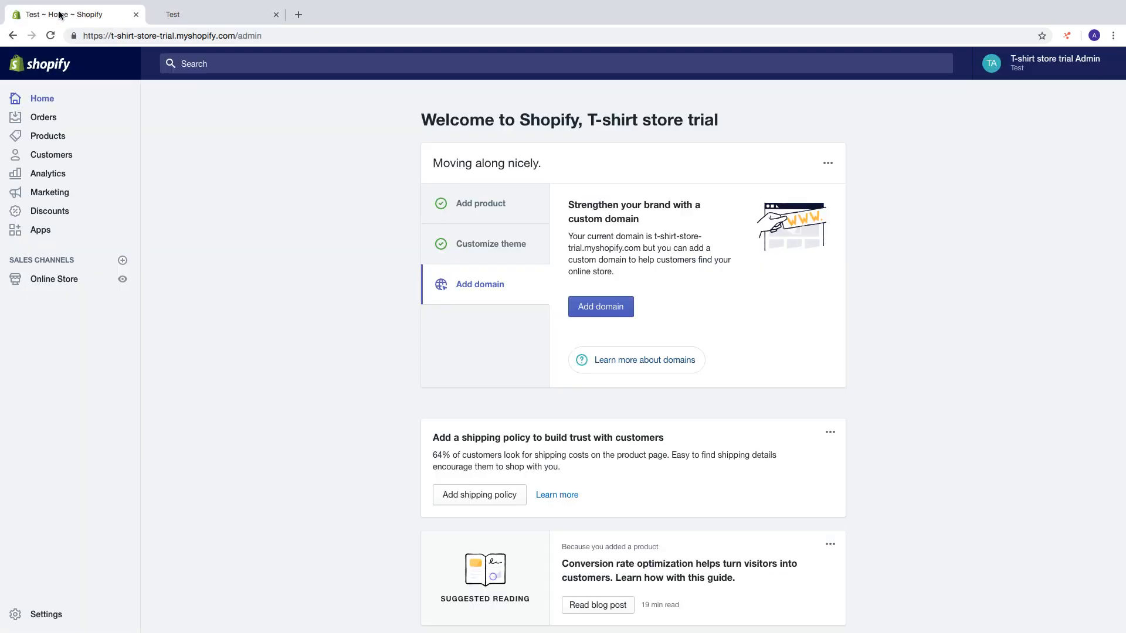
mouse_move(77, 449)
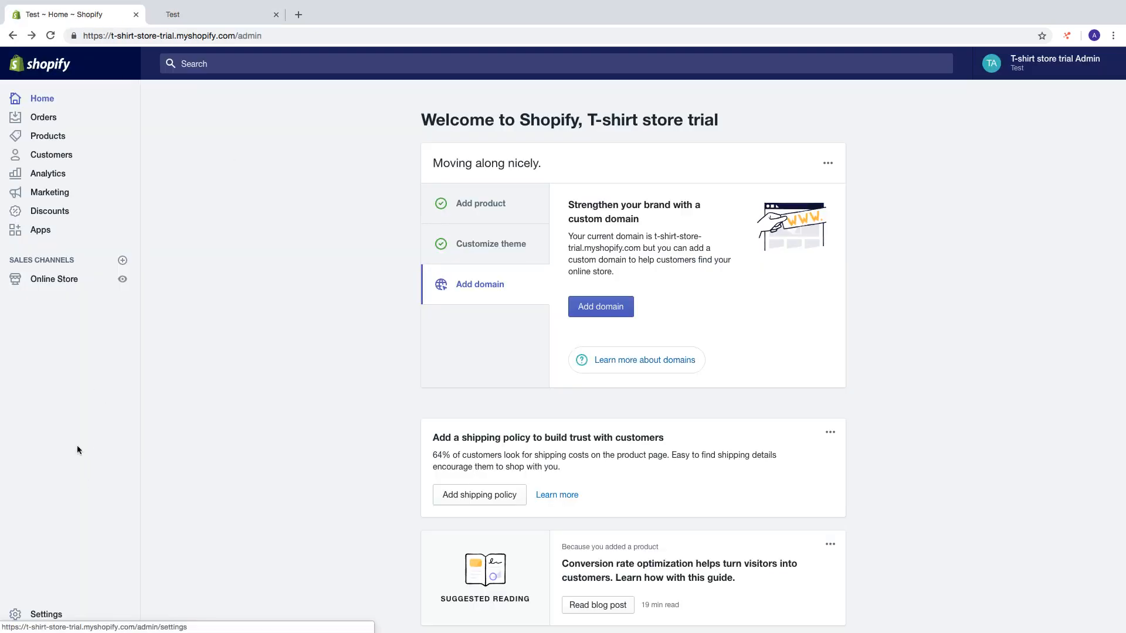
click(46, 614)
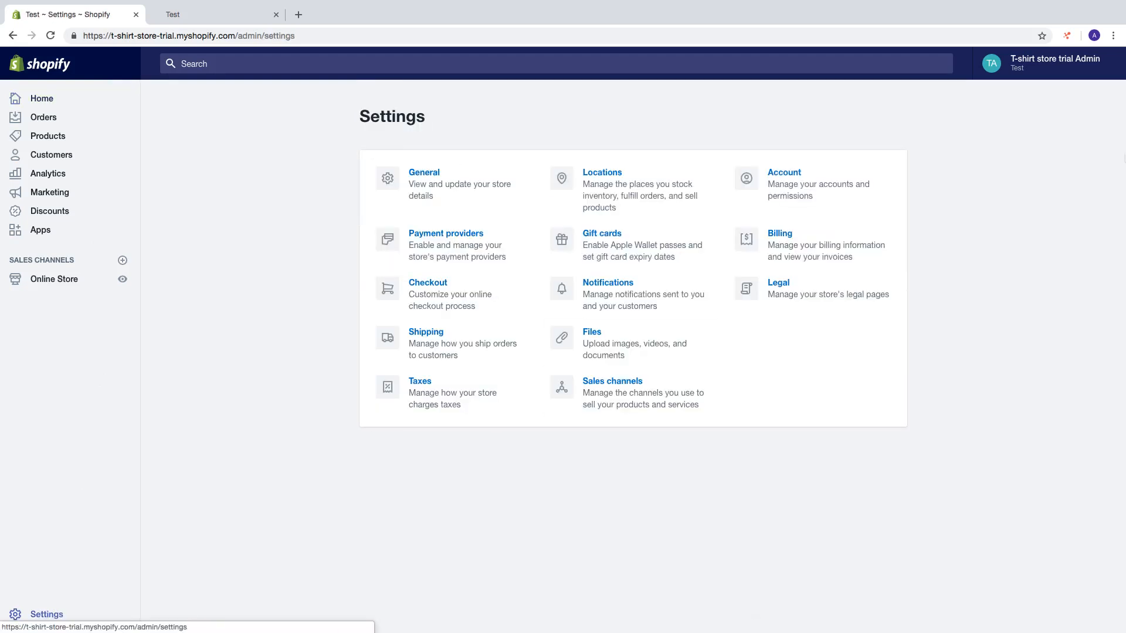
mouse_move(1025, 72)
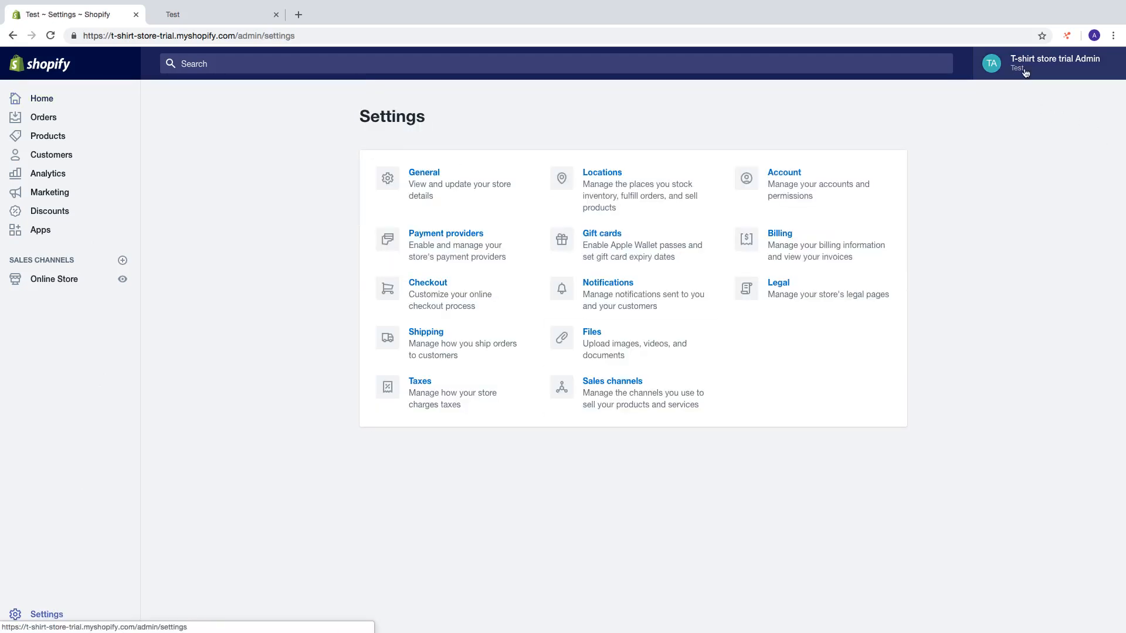
mouse_move(477, 138)
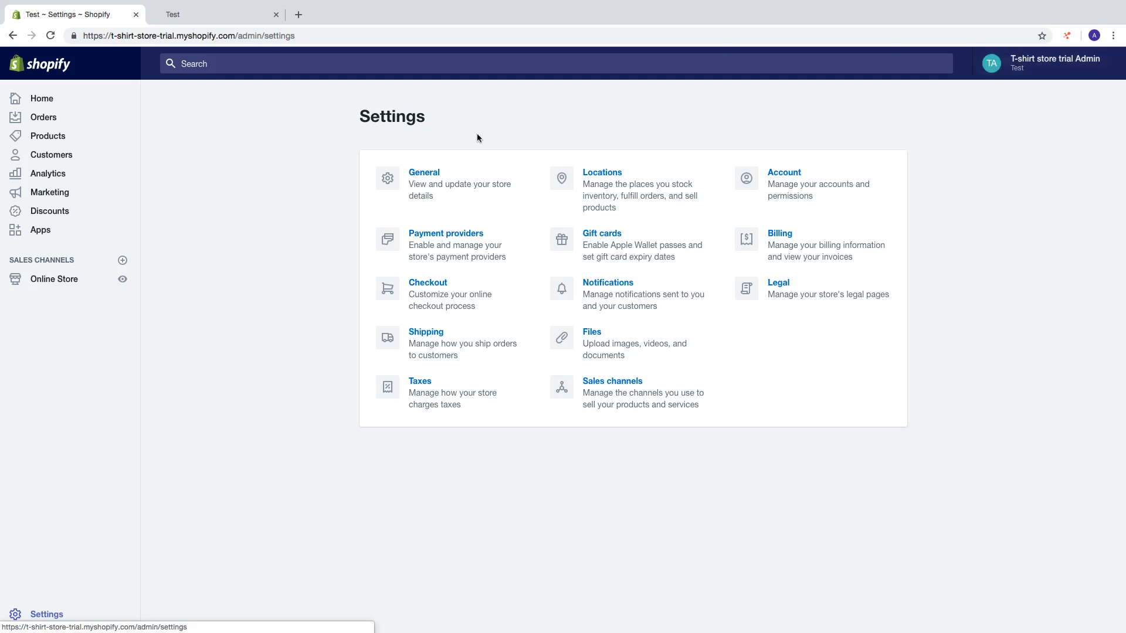
- In General settings, replace the store name Test with Andreas T-Shirt Store and save
click(423, 172)
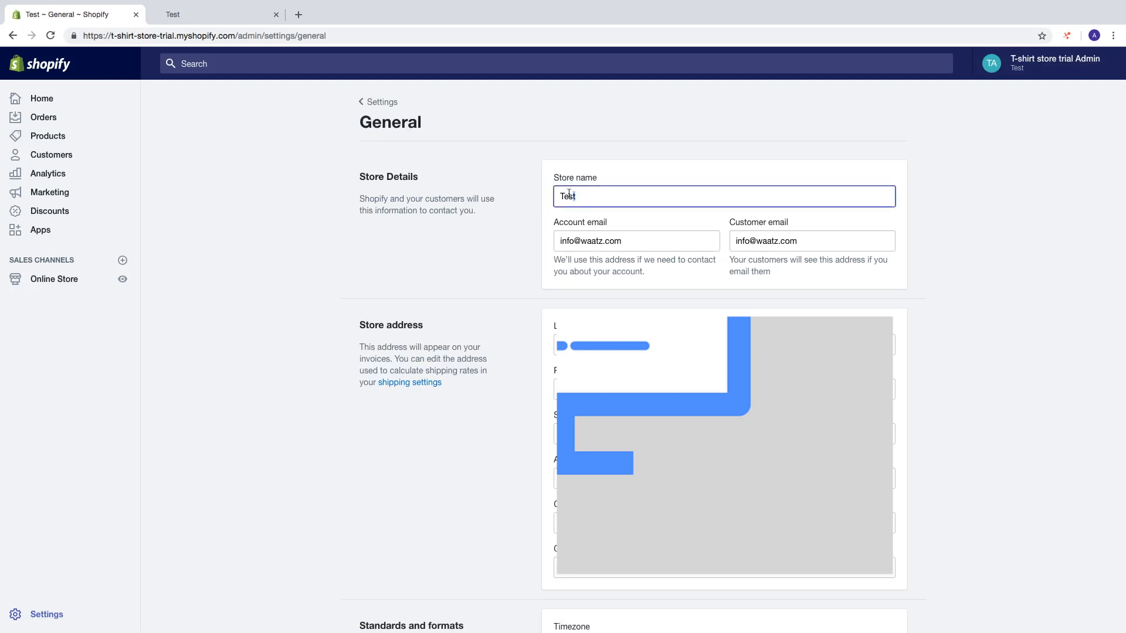
key(Backspace)
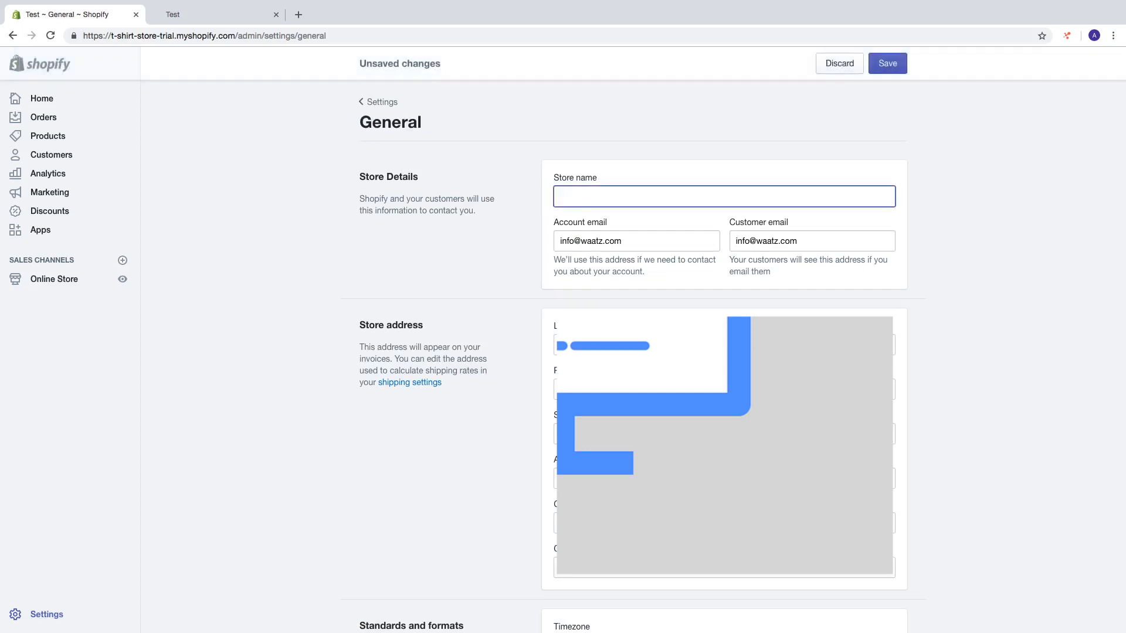
text(Andreas T-Shirt Store)
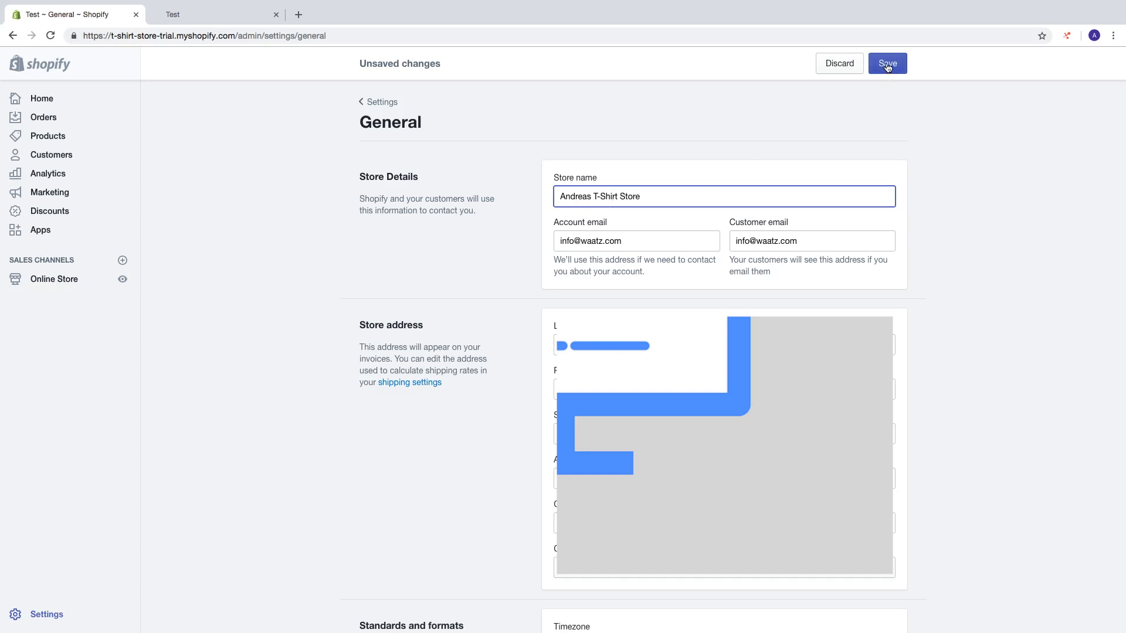
click(886, 63)
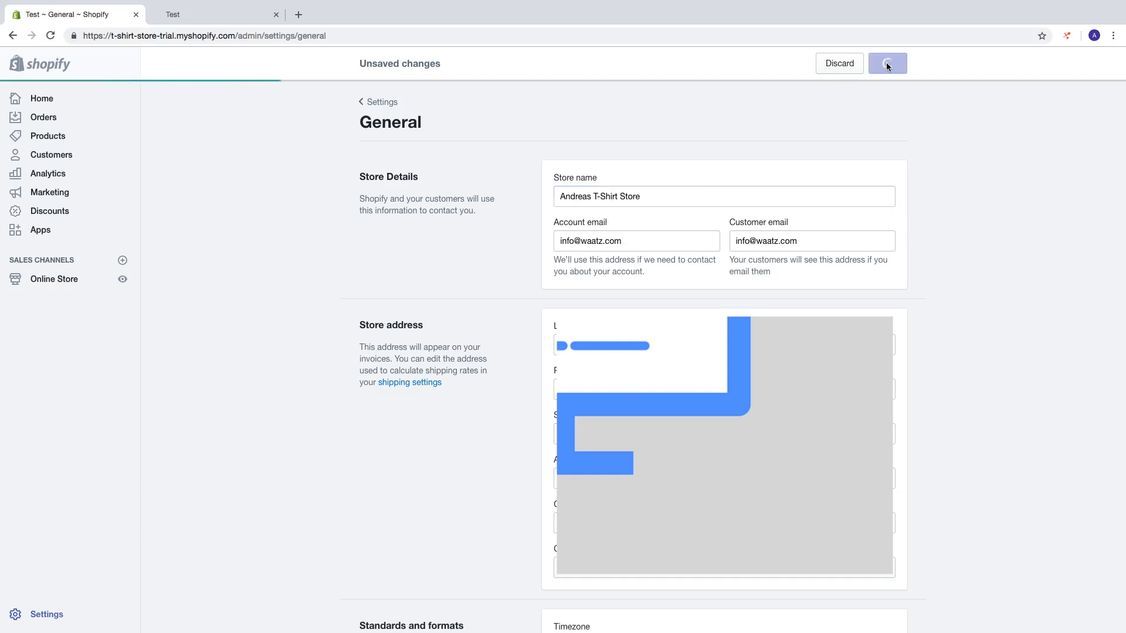
click(887, 63)
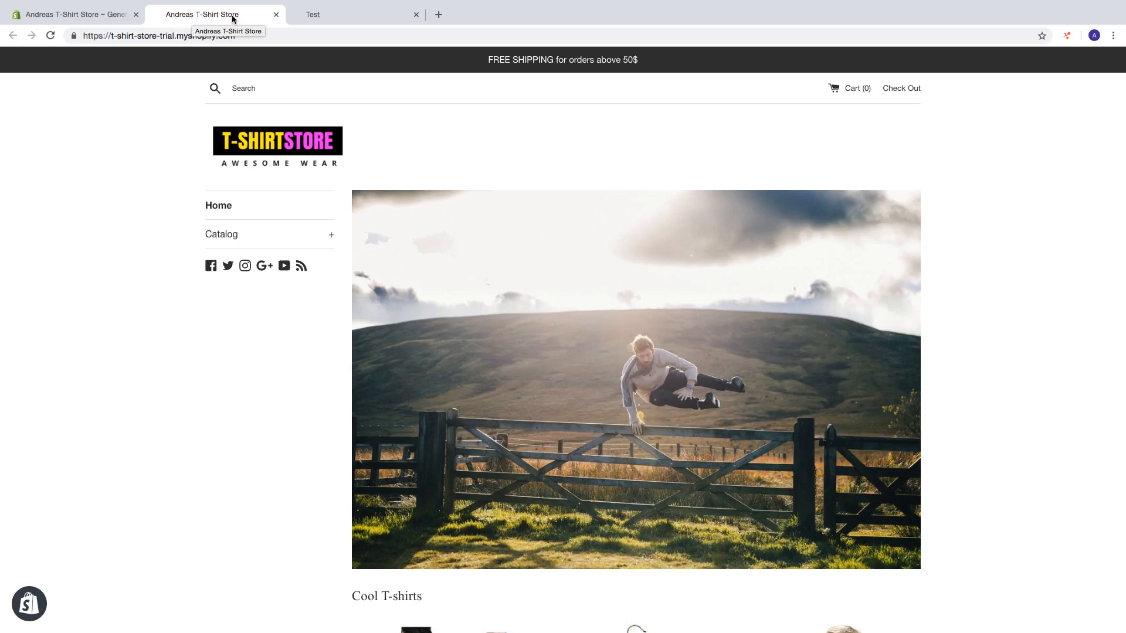
mouse_move(187, 18)
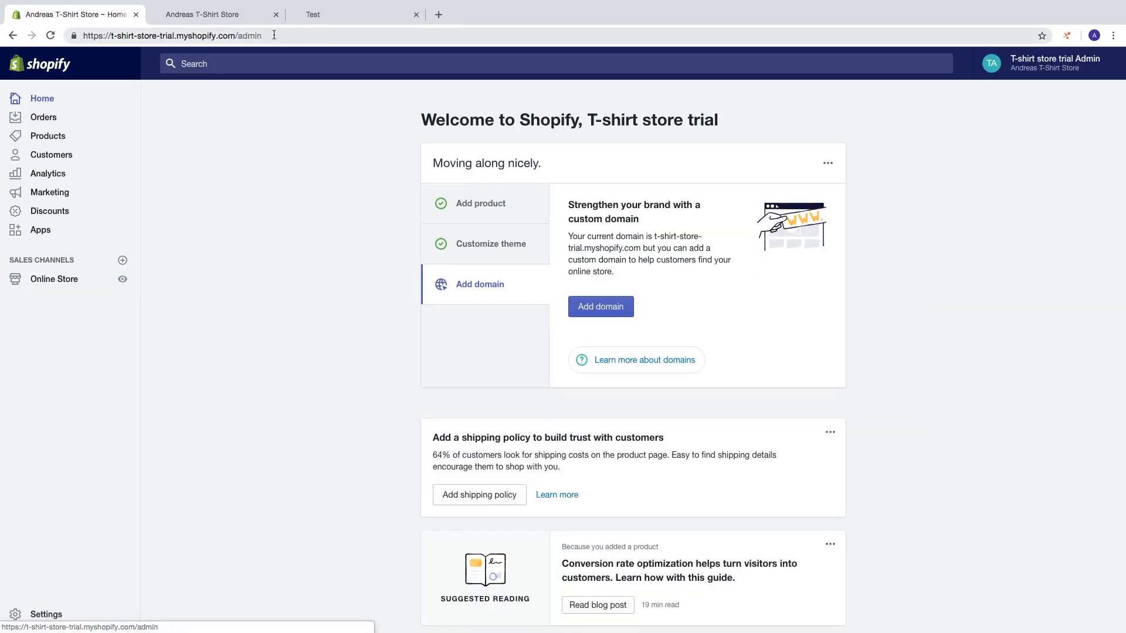
- Show the Online Store Domains page with t-shirt-store-trial.myshopify.com as primary domain
click(54, 279)
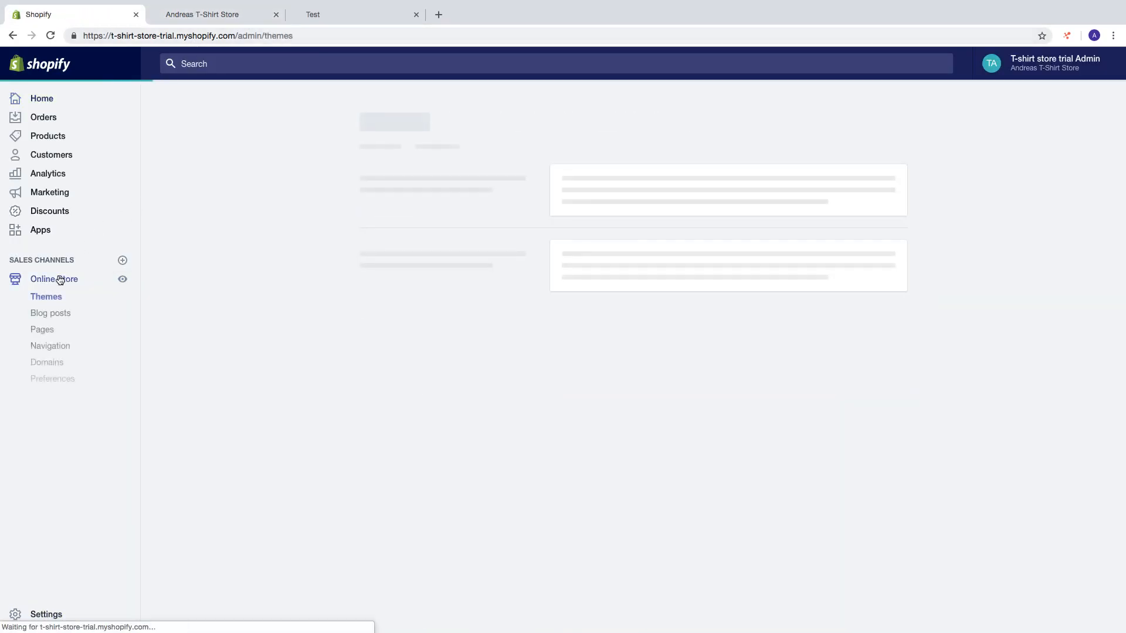
click(47, 362)
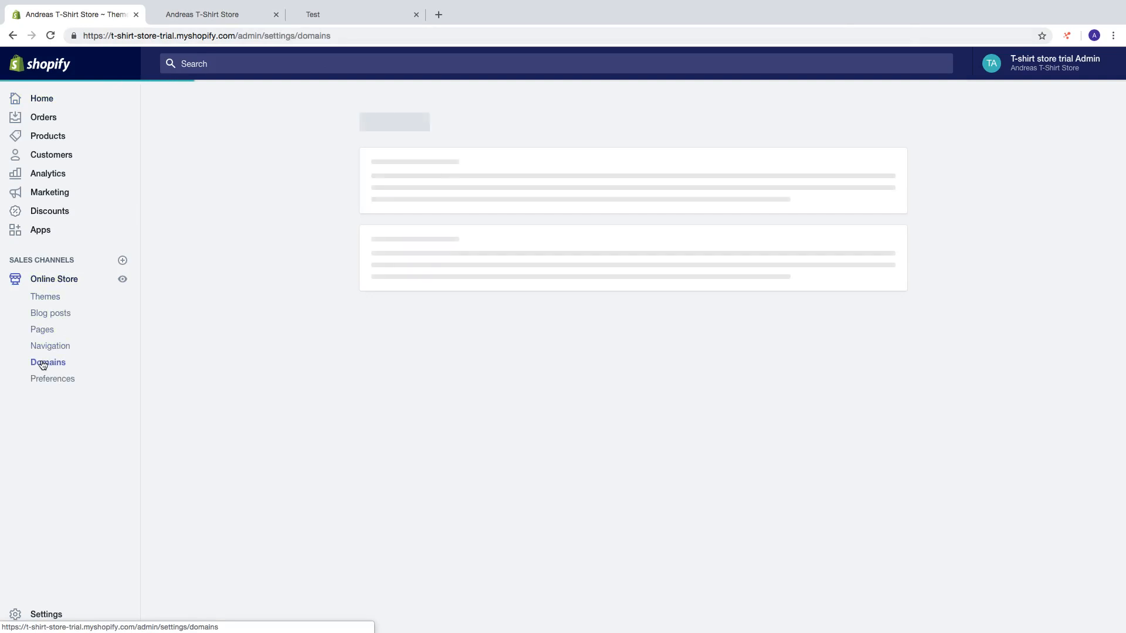
click(48, 362)
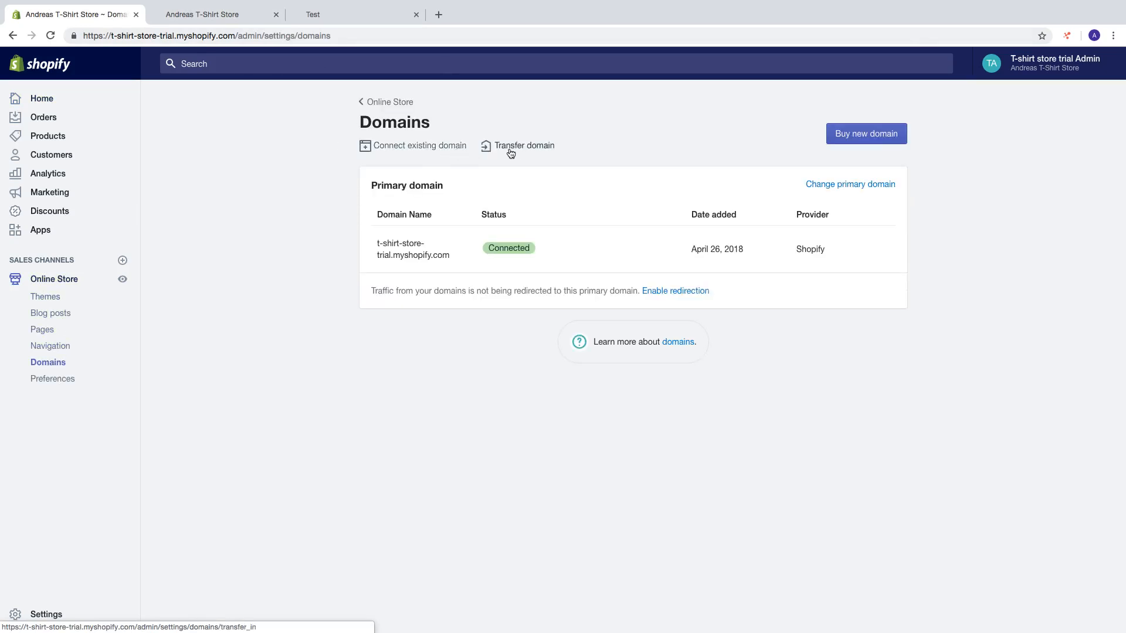
mouse_move(865, 134)
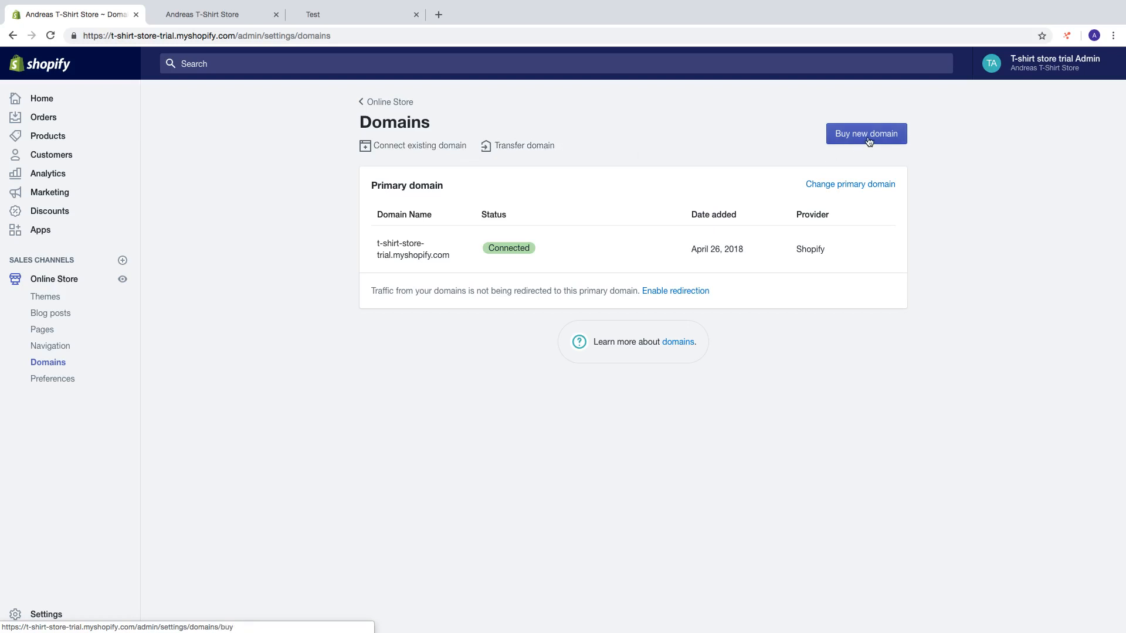
mouse_move(637, 343)
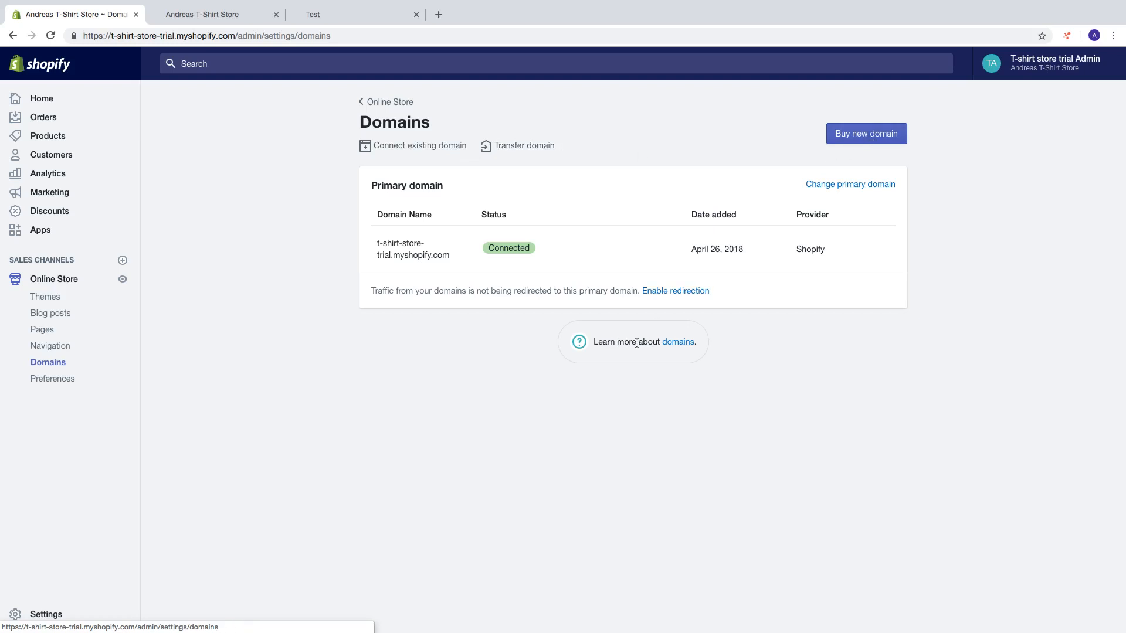
mouse_move(648, 404)
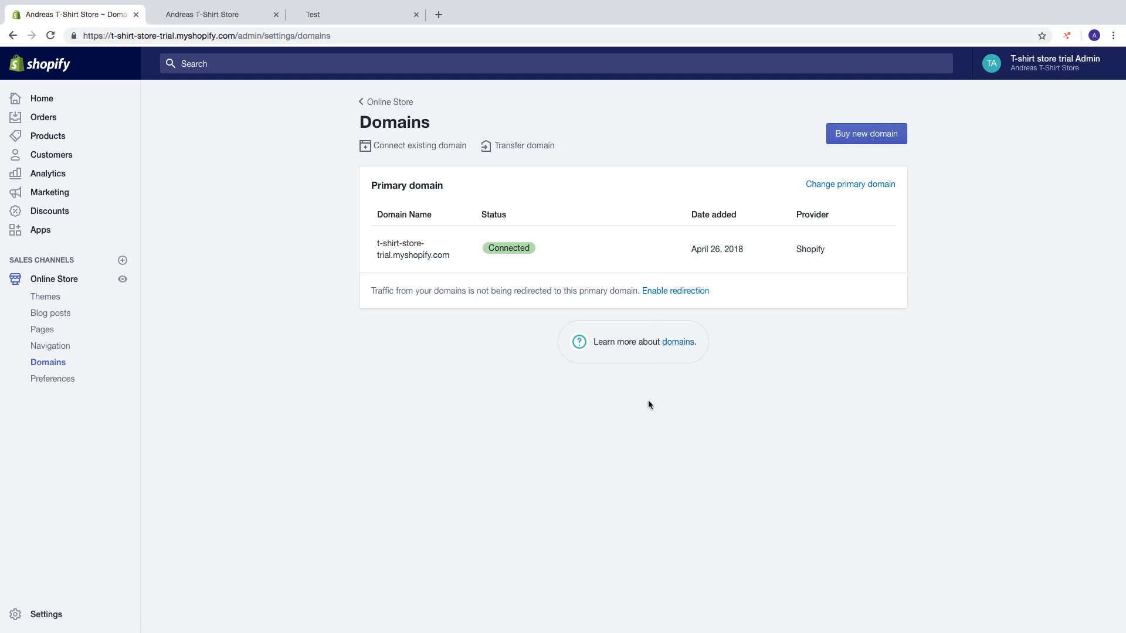
click(212, 14)
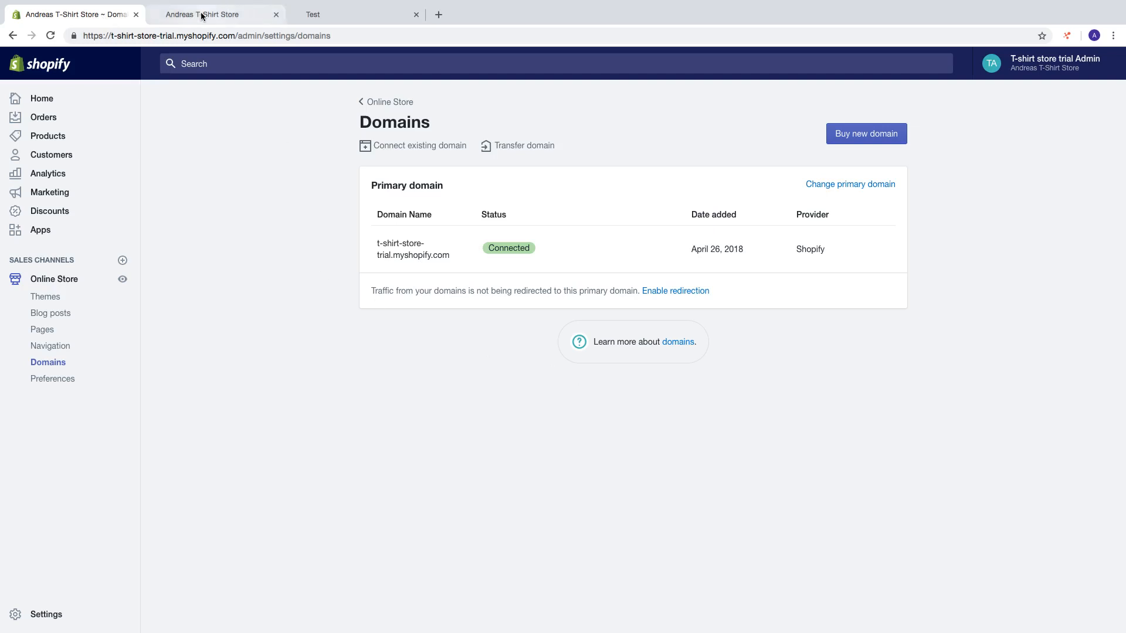